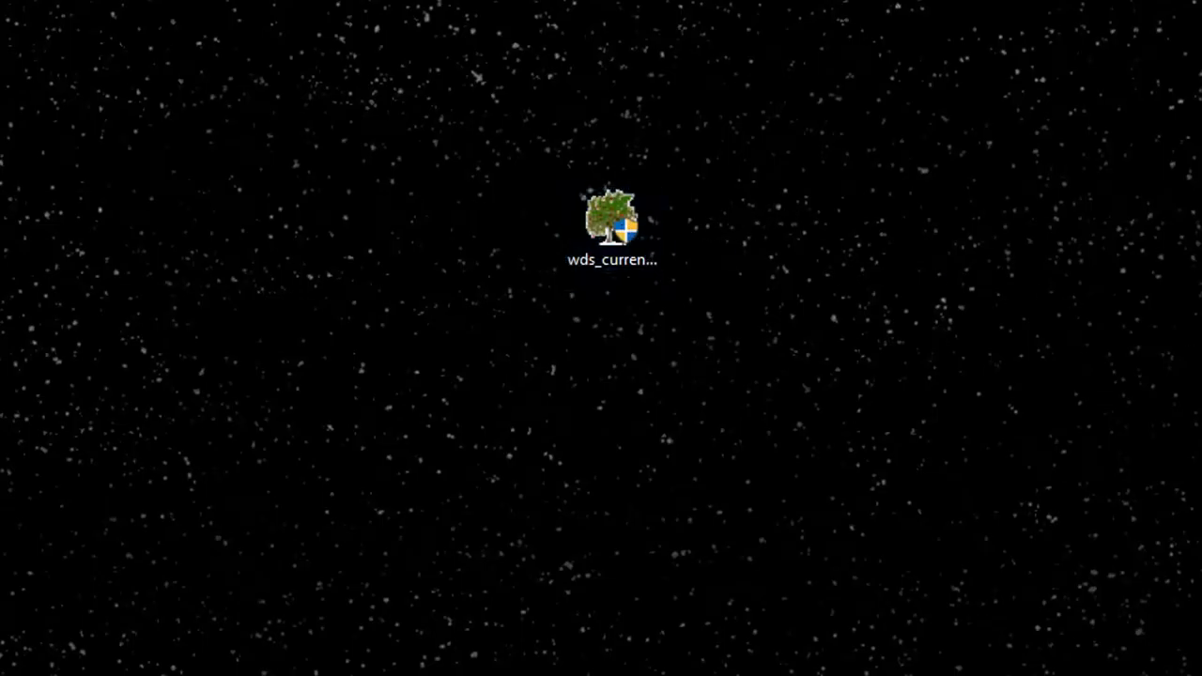
Run the WinDirStat installer, accept the license, install with defaults and launch it.
double_click(615, 220)
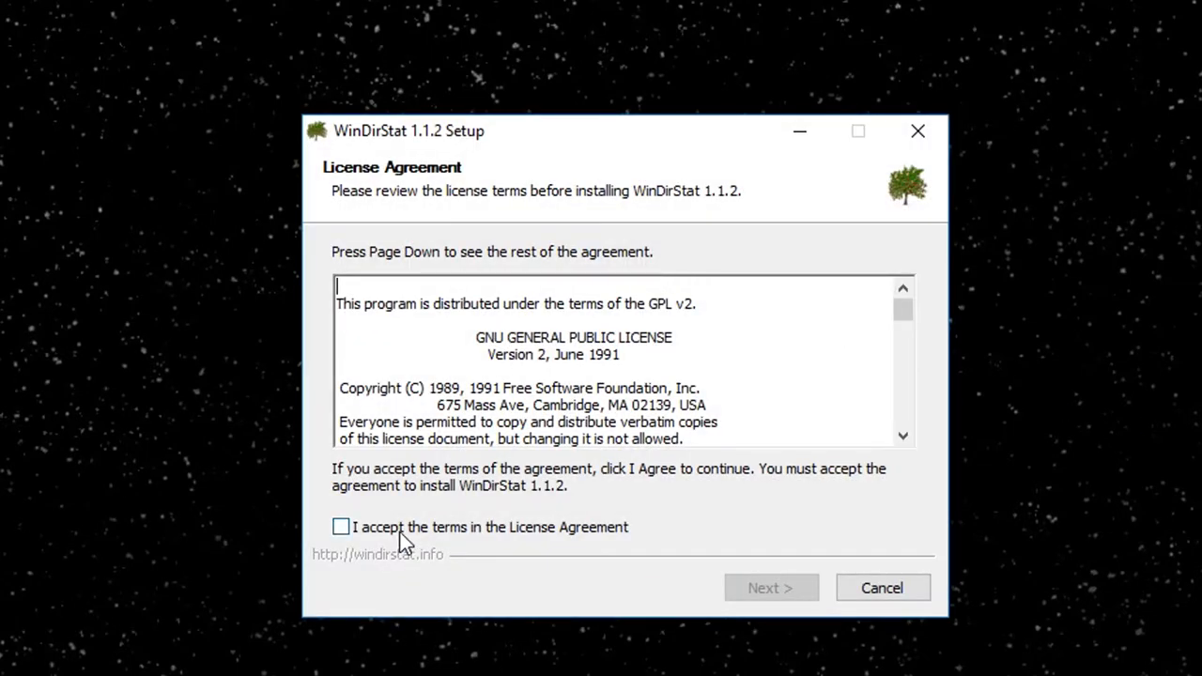
click(771, 587)
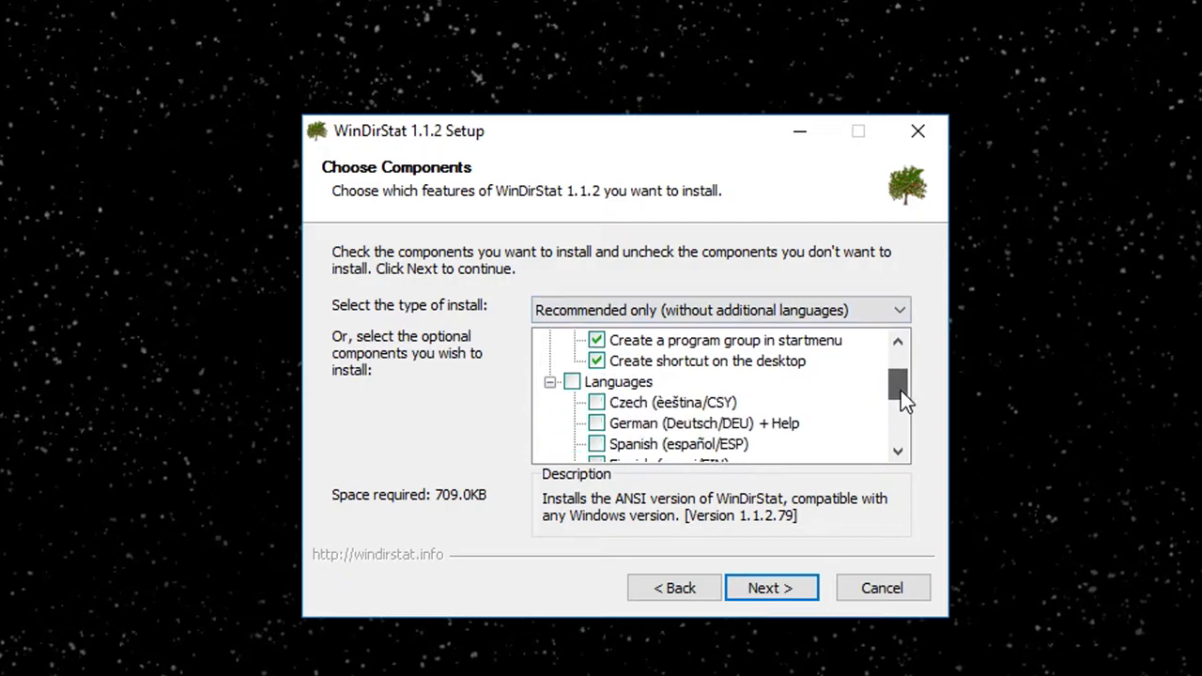
click(772, 587)
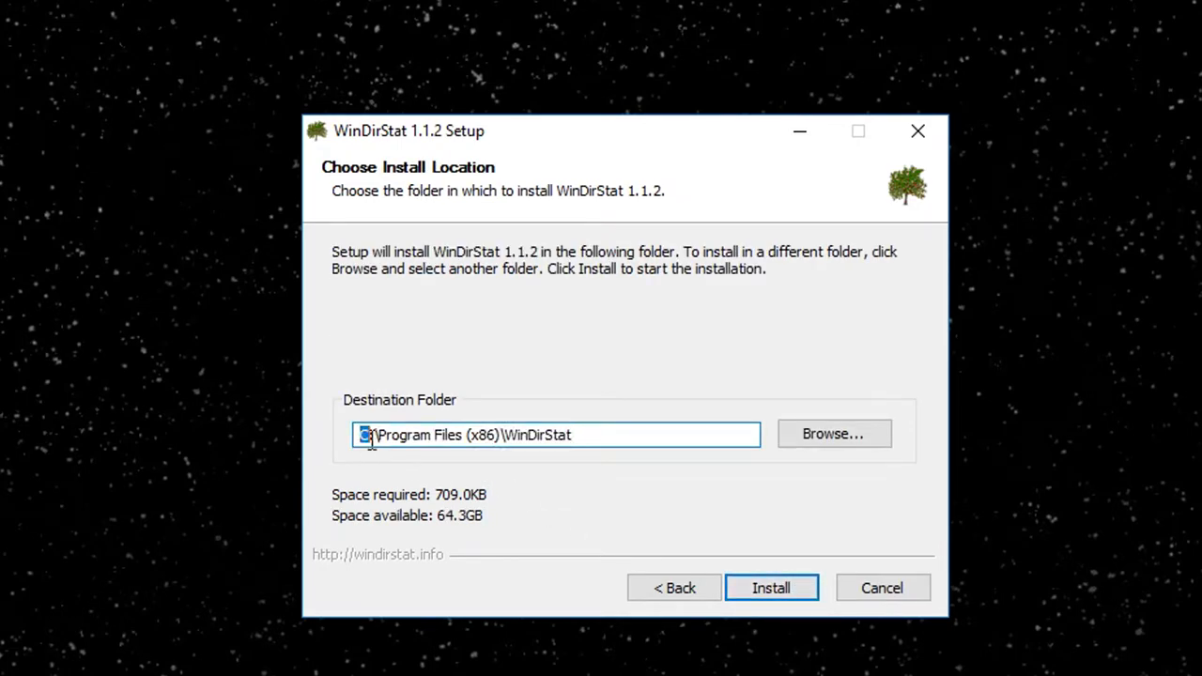
click(771, 587)
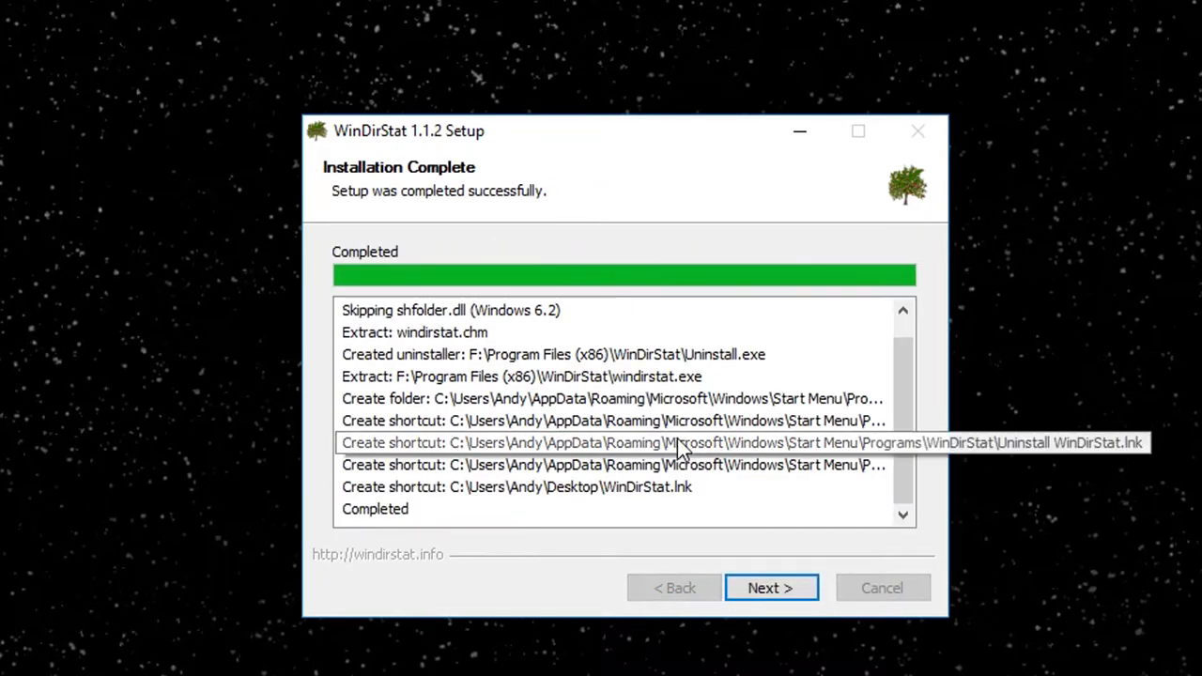
click(771, 587)
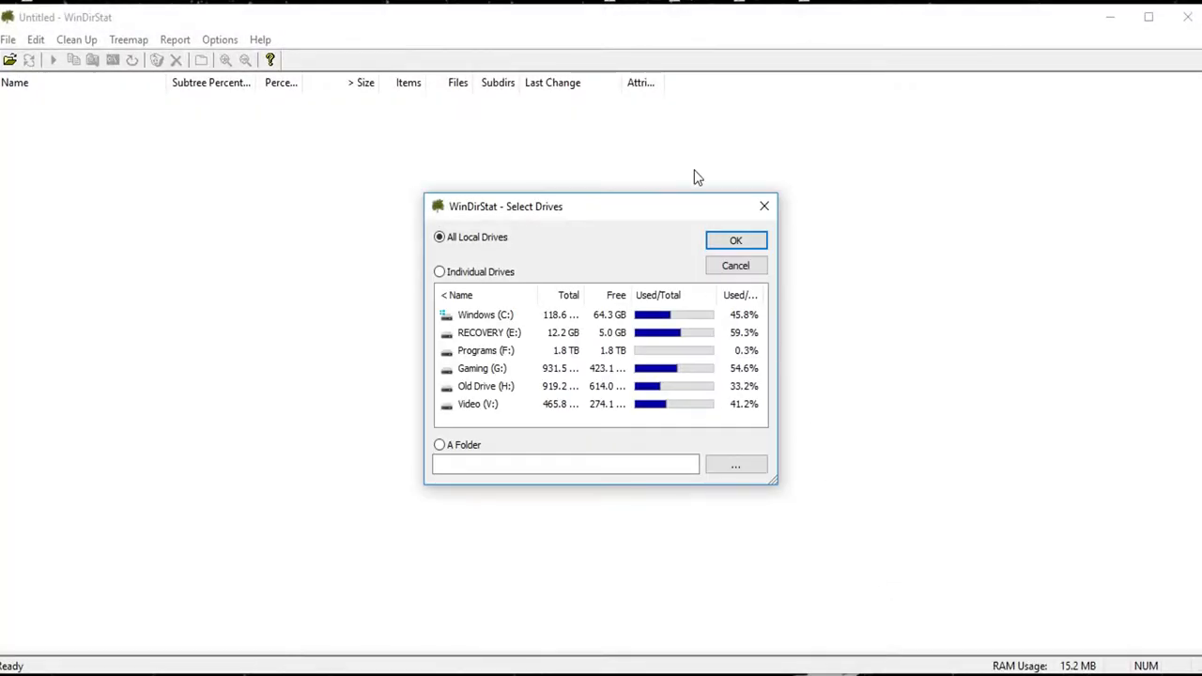
mouse_move(542, 274)
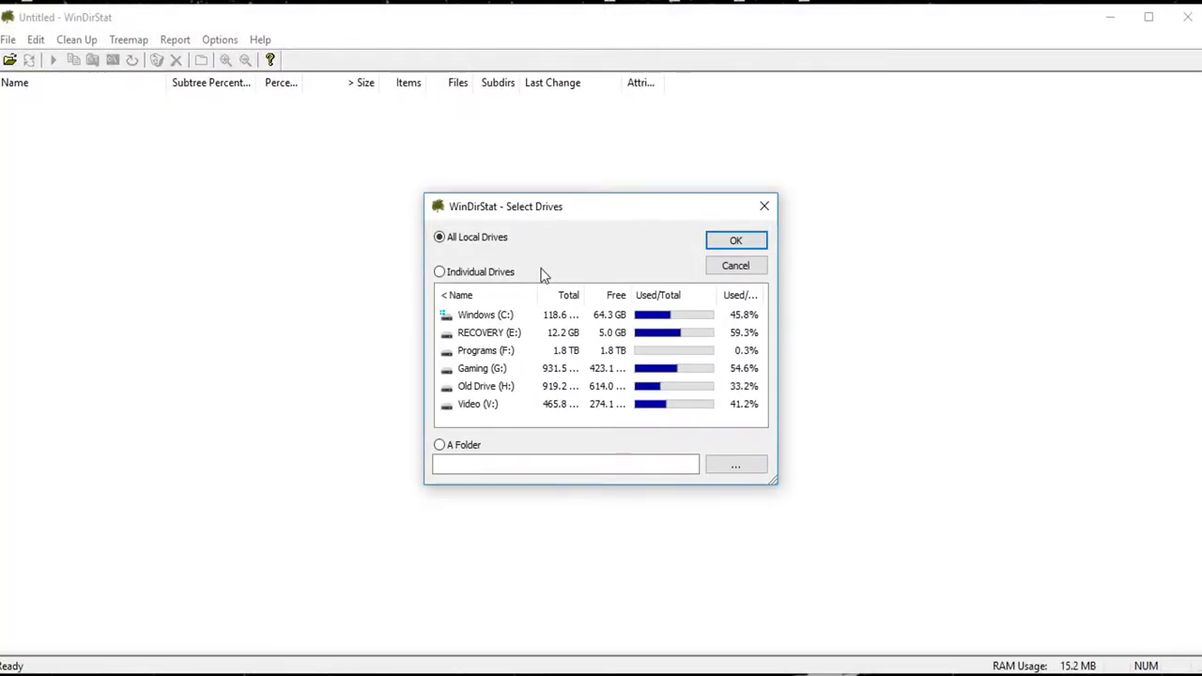
Choose Individual Drives, select Windows (C:) and start the scan.
click(438, 271)
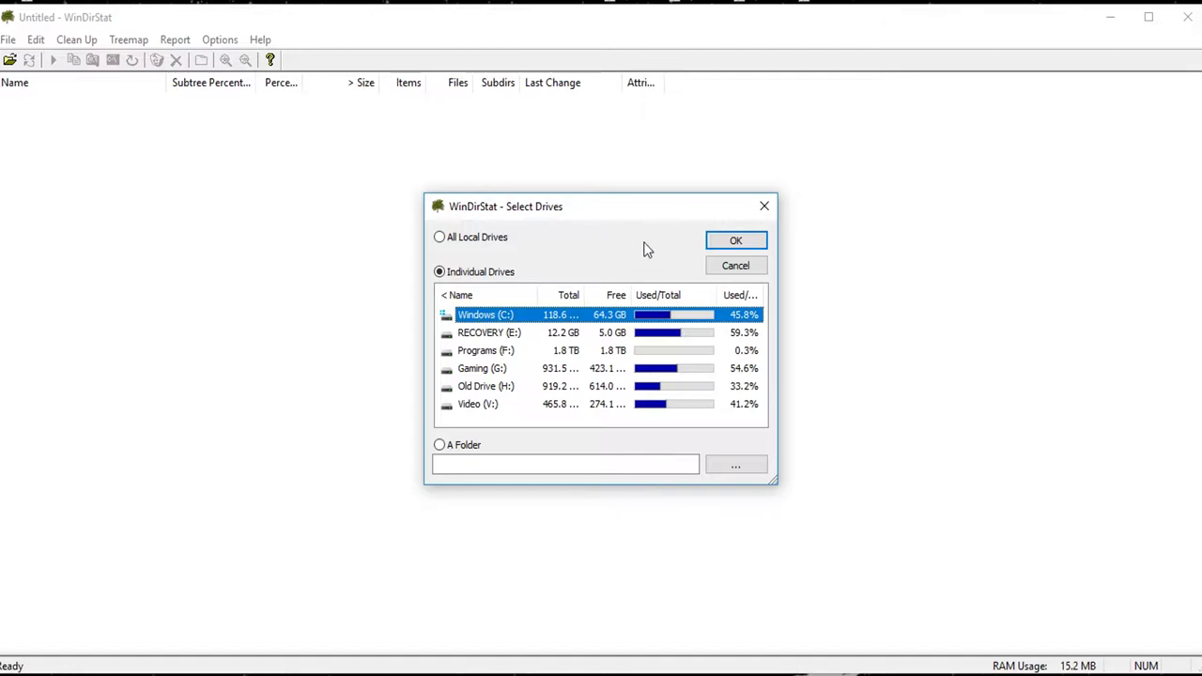
mouse_move(736, 241)
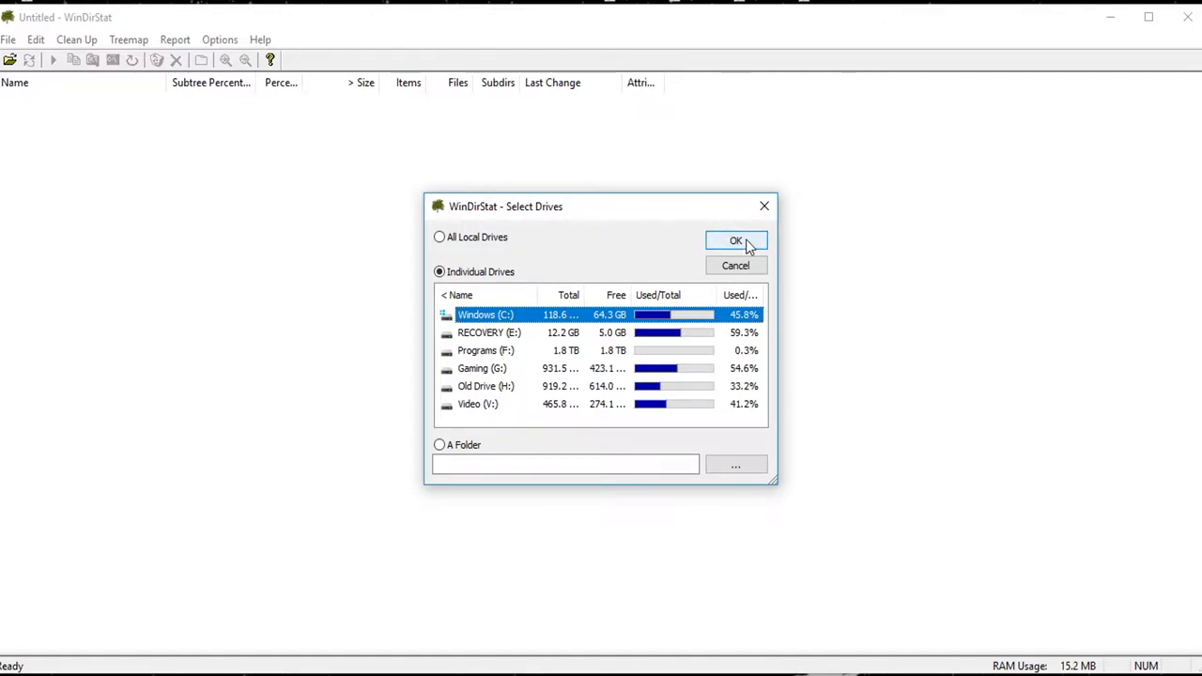
click(735, 240)
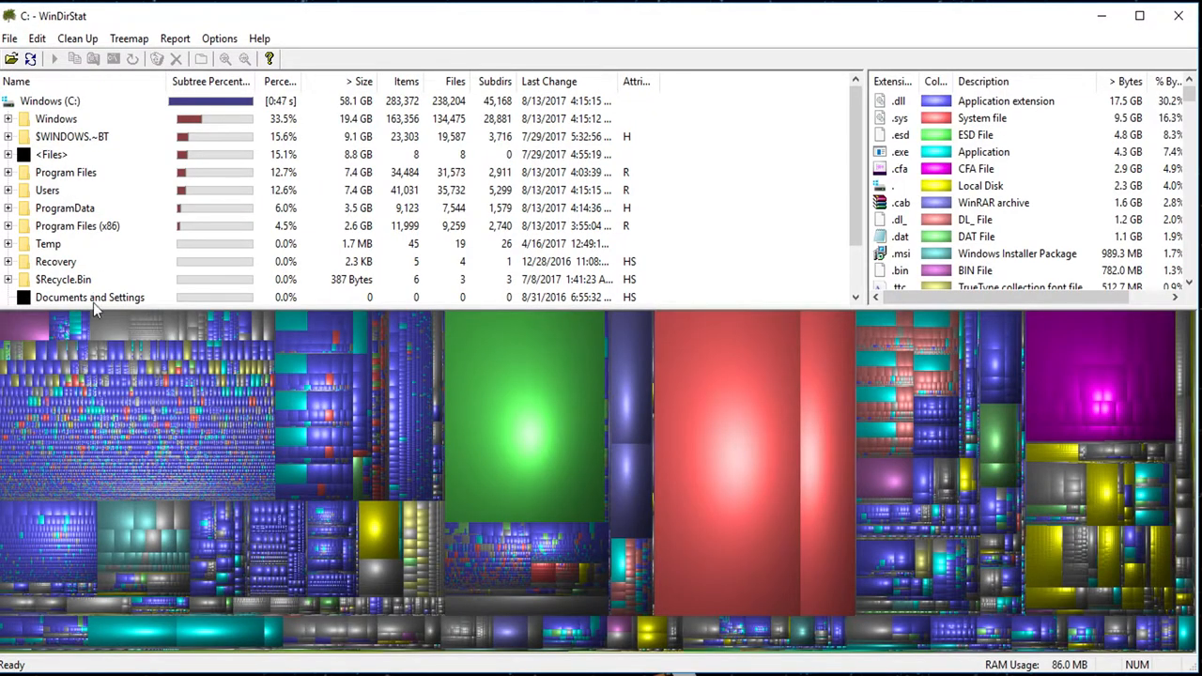
mouse_move(1031, 107)
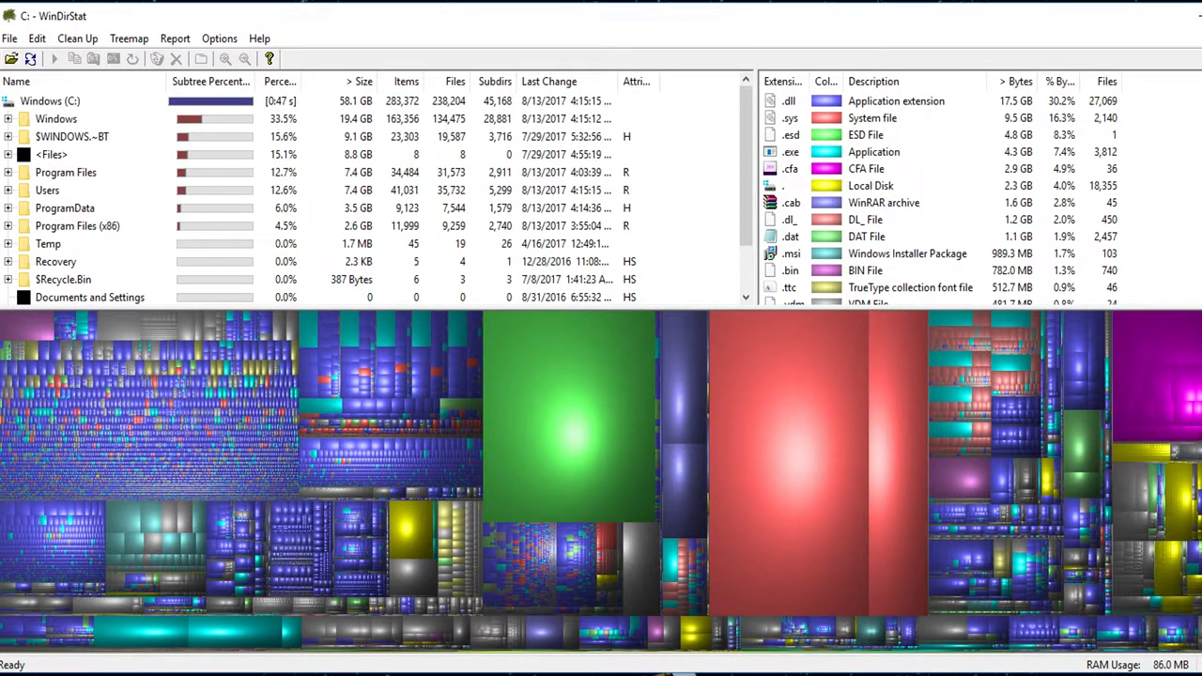
Let the C: scan complete and adjust the view to show per-type file counts.
scroll(down, 3)
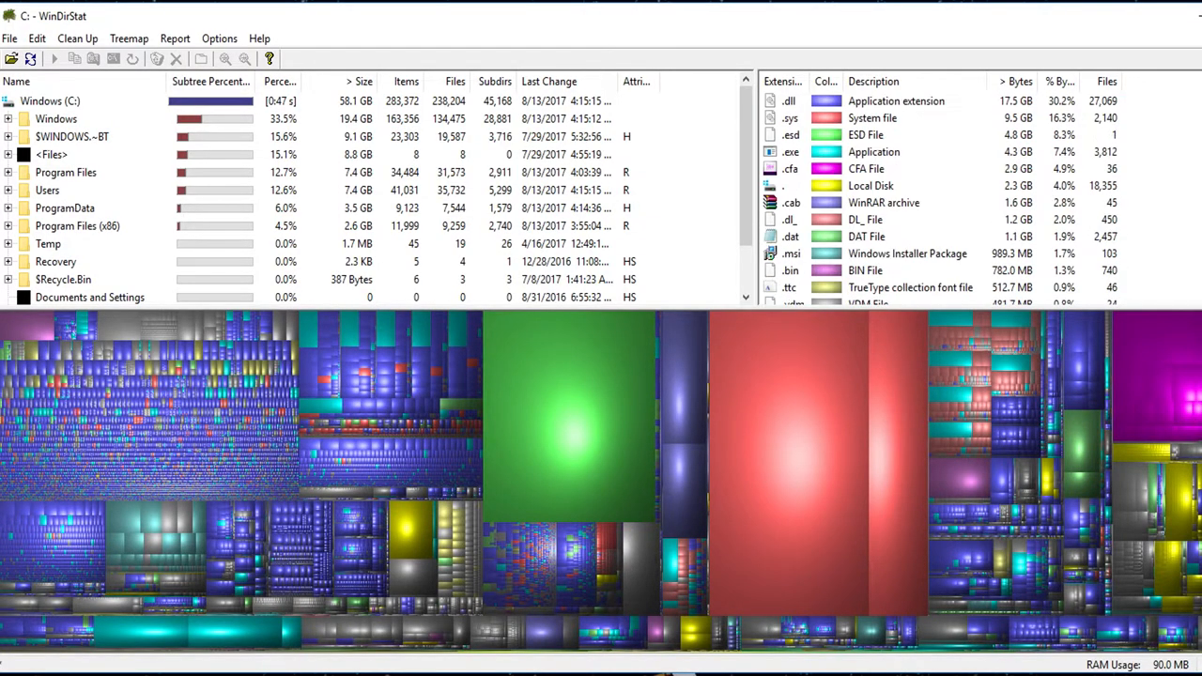
mouse_move(146, 430)
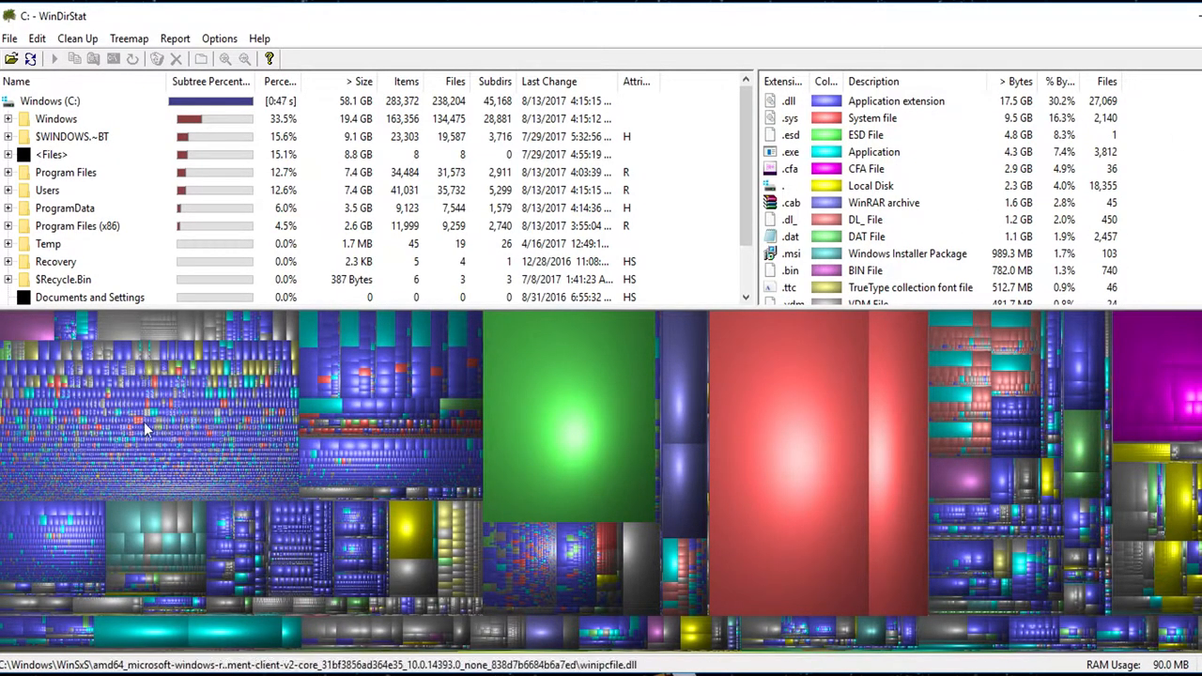
mouse_move(32, 336)
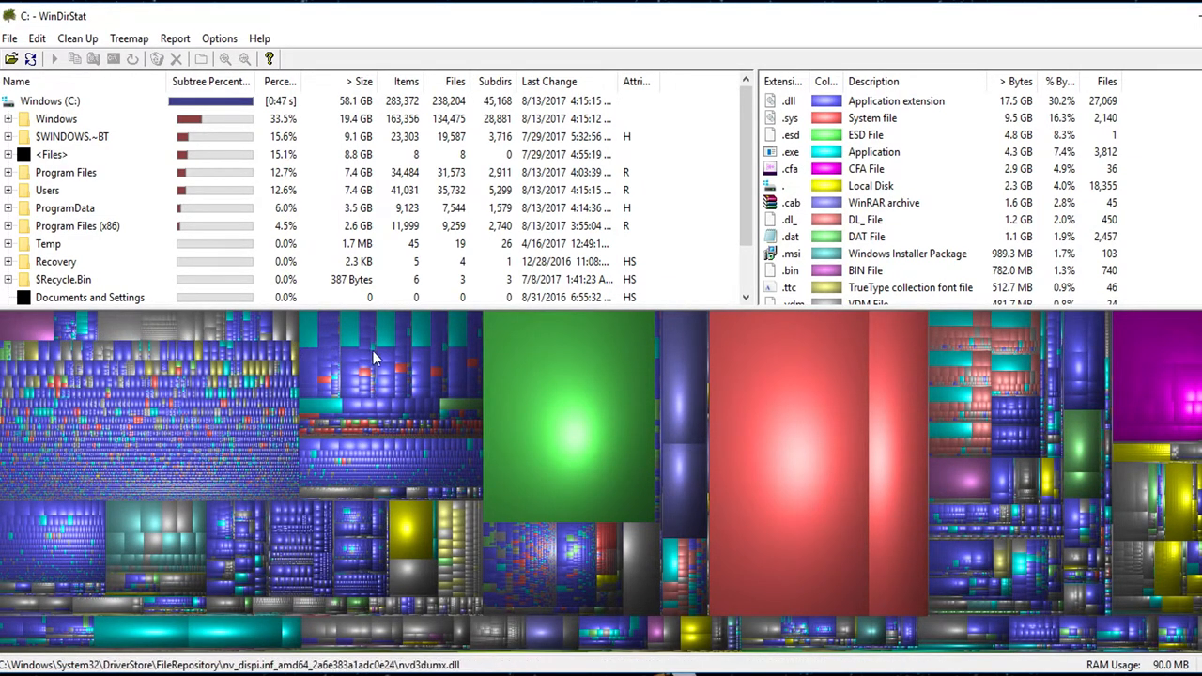
click(77, 39)
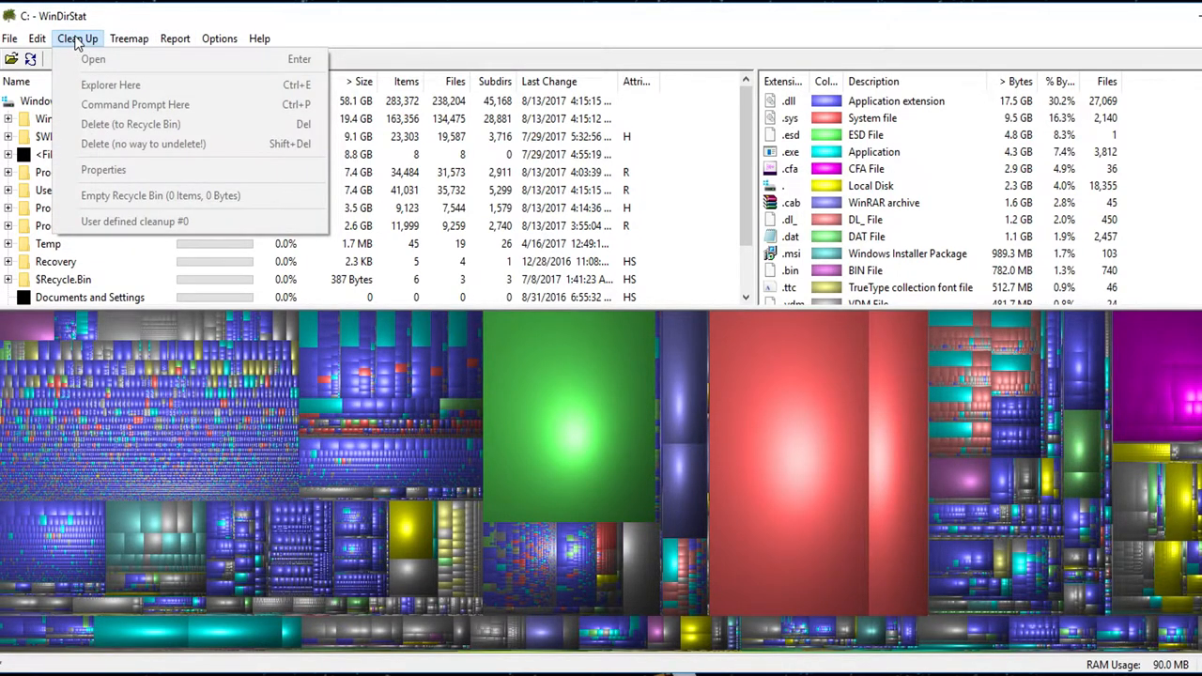
Select the teal and large red treemap blocks, revealing hiberfil.sys at 6.4 GB.
click(549, 471)
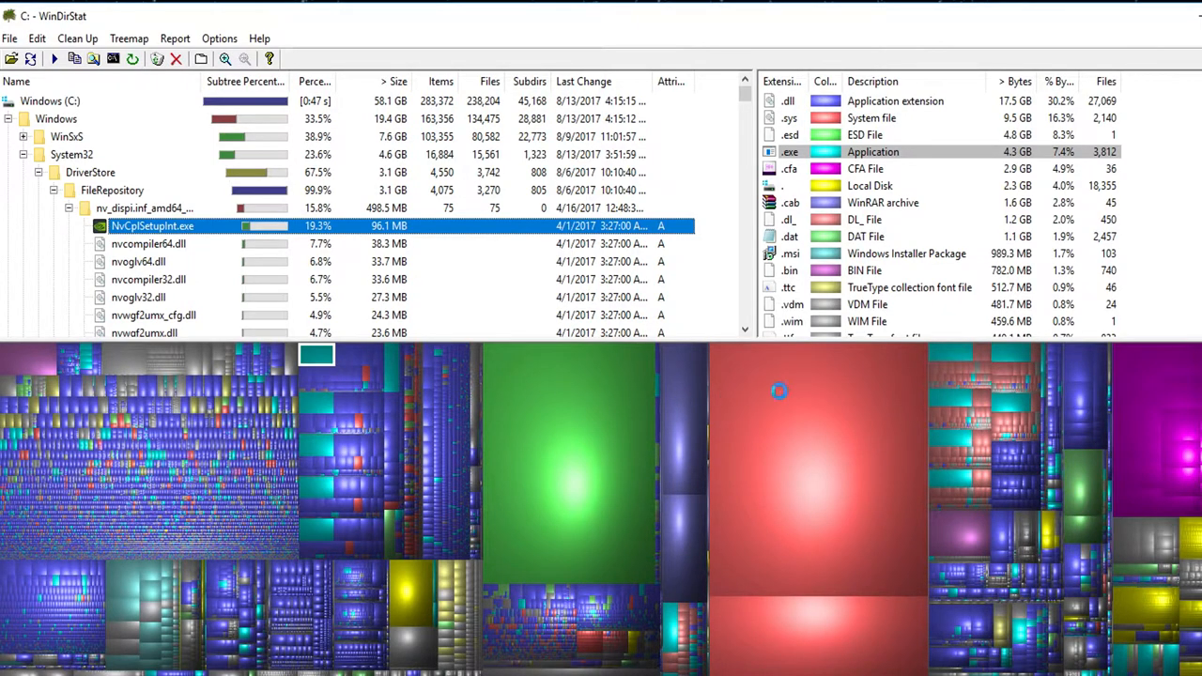
click(777, 392)
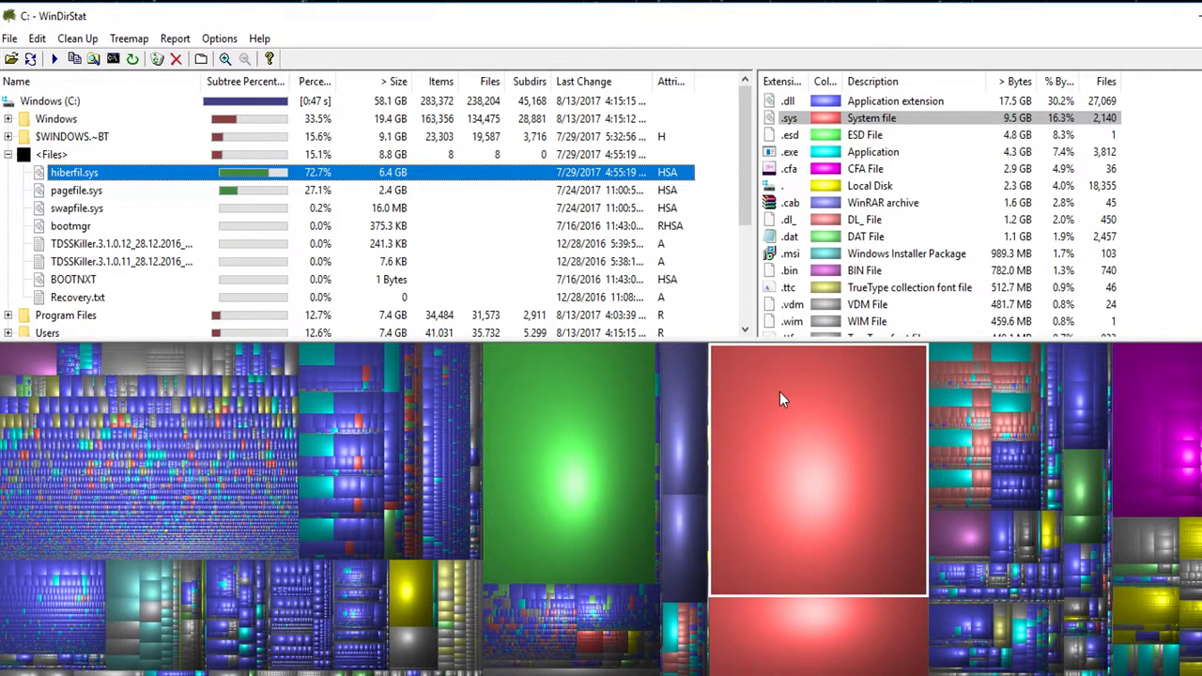
mouse_move(803, 406)
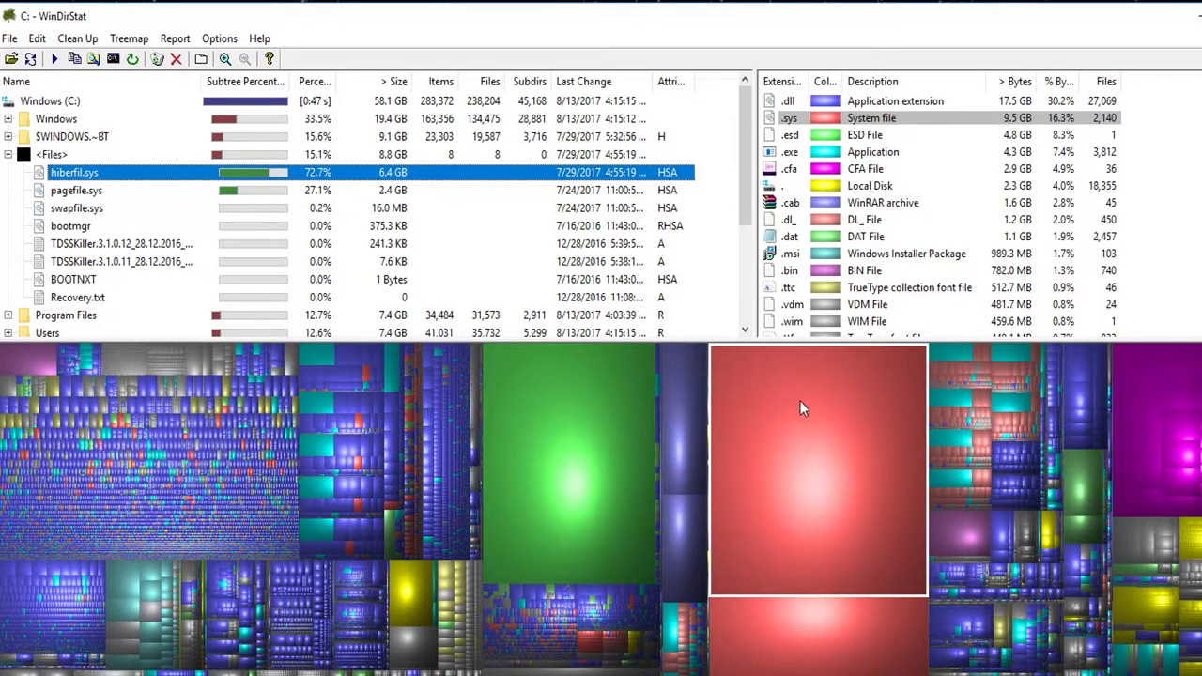
mouse_move(952, 362)
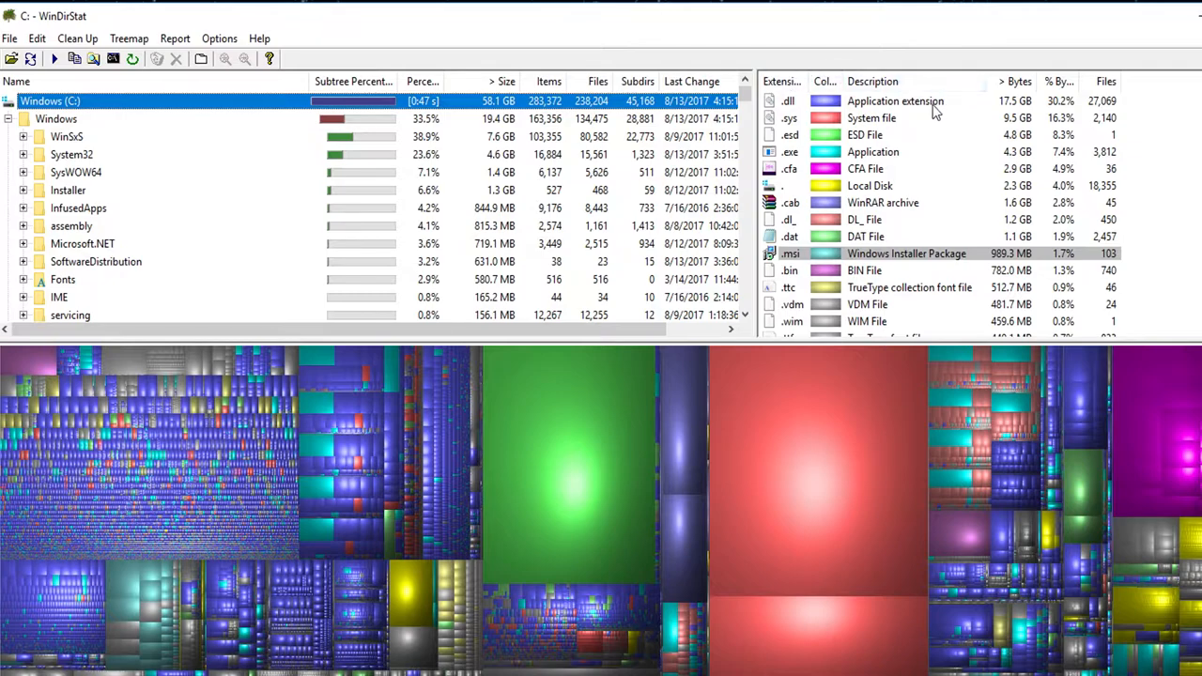
Highlight System files and the 4.8 GB ESD file in the treemap via the extension list.
click(896, 101)
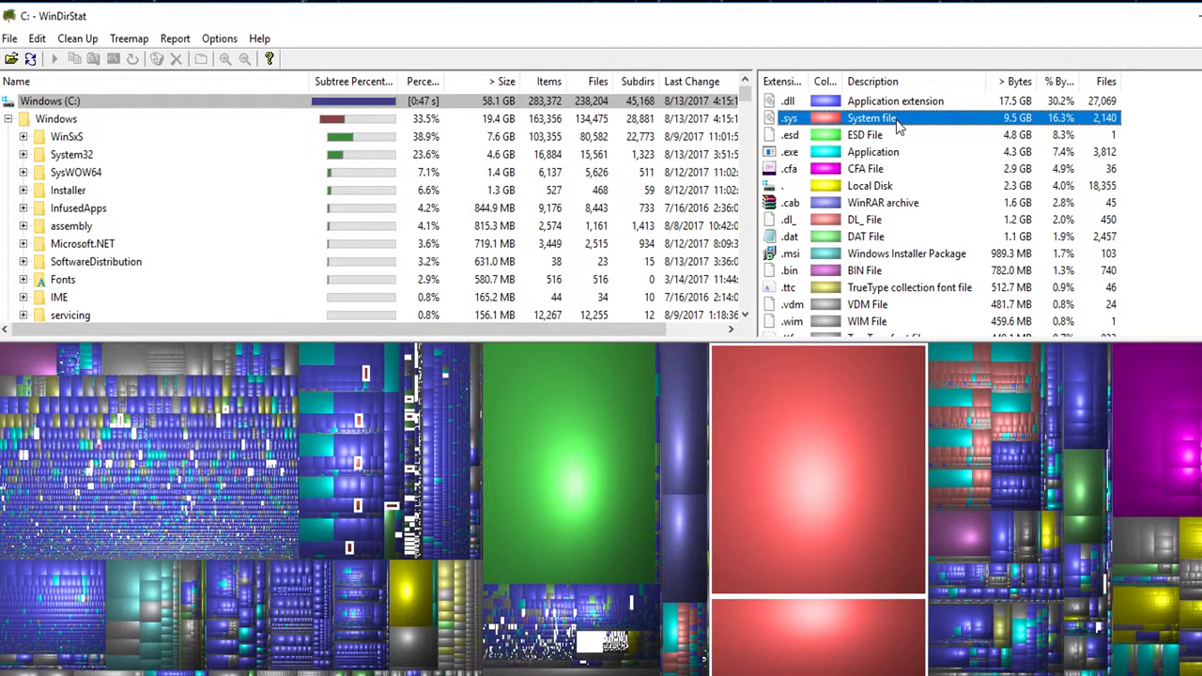
click(864, 134)
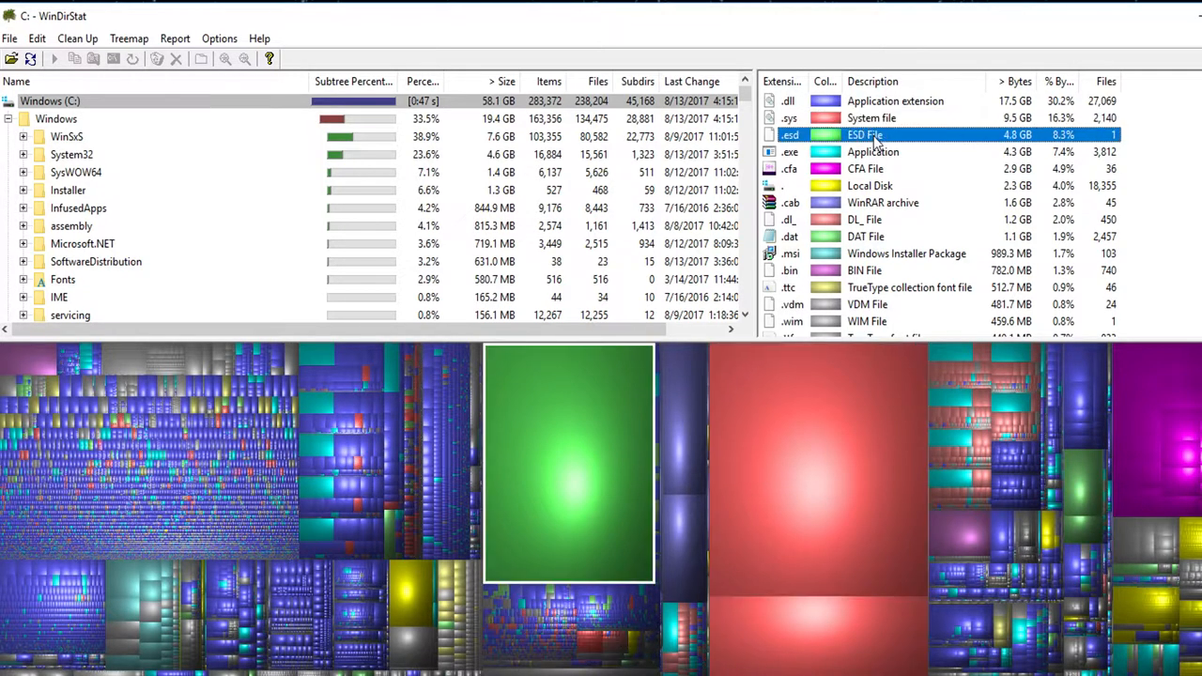
click(872, 151)
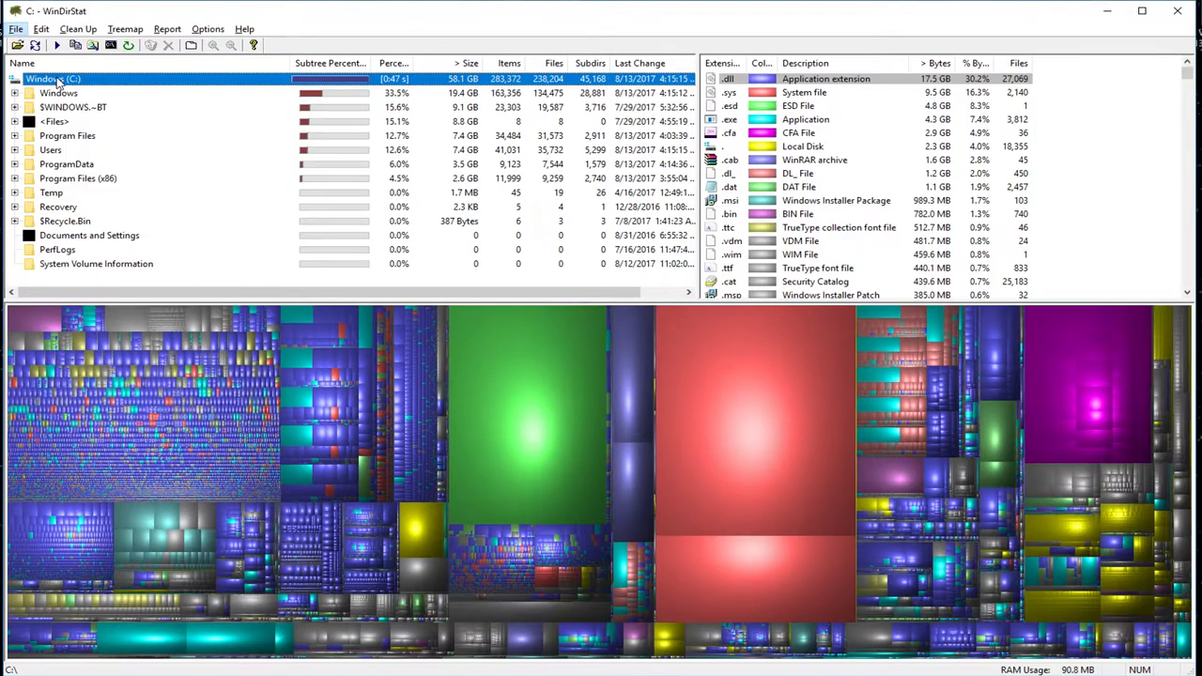
Outline Windows, $WINDOWS.~BT, Program Files and Users, trace magenta blocks to Adobe media cache, collapse Users.
click(58, 92)
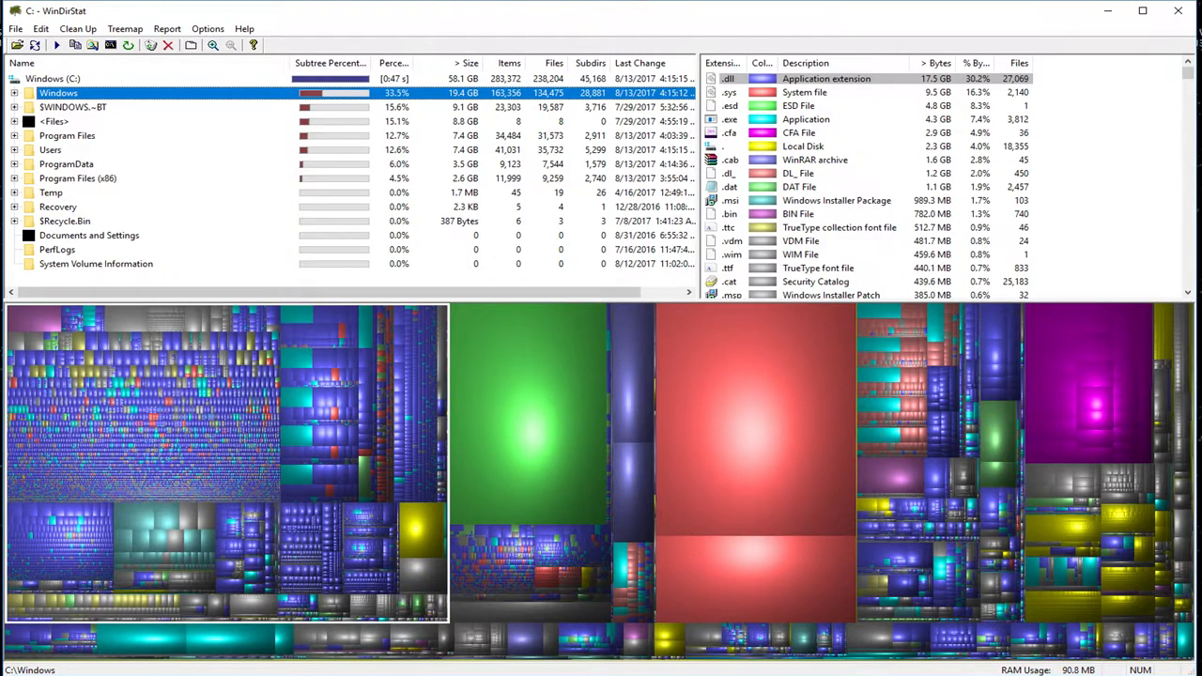
click(72, 106)
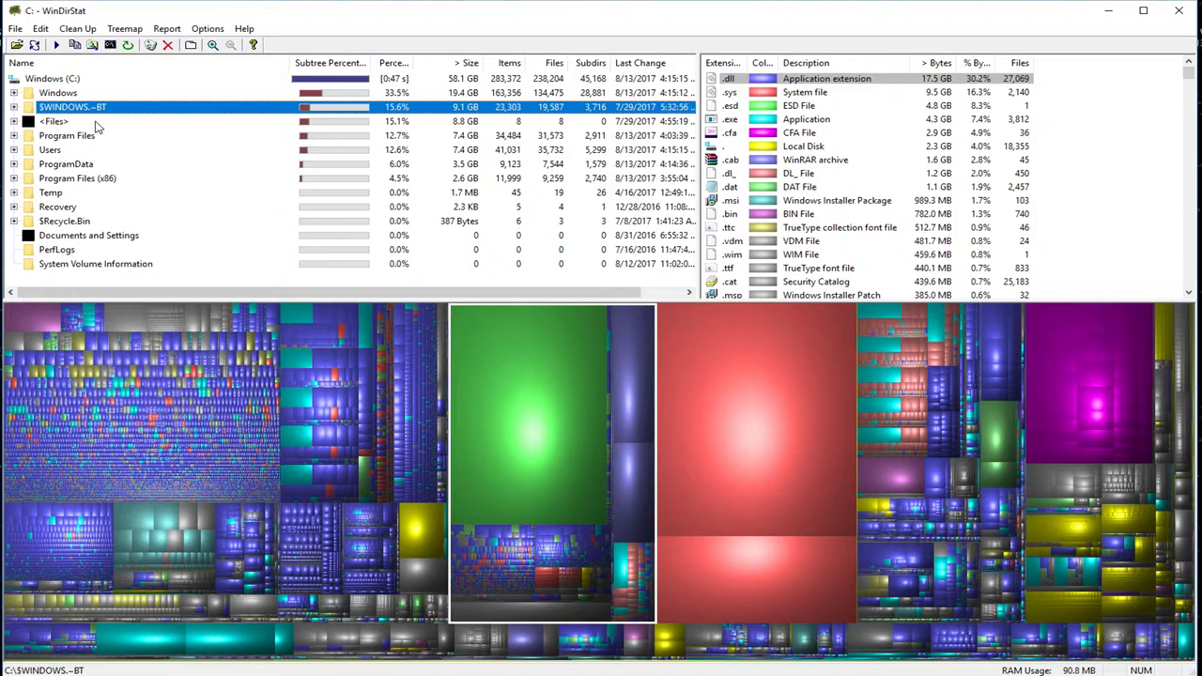
click(65, 135)
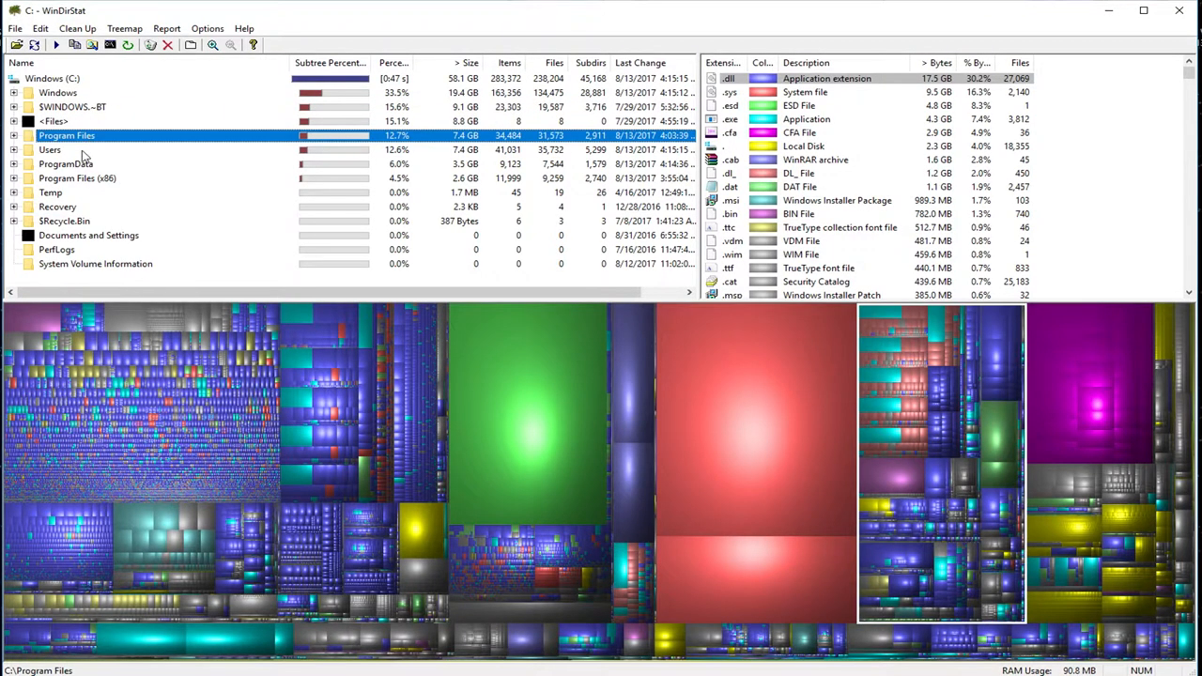
click(49, 149)
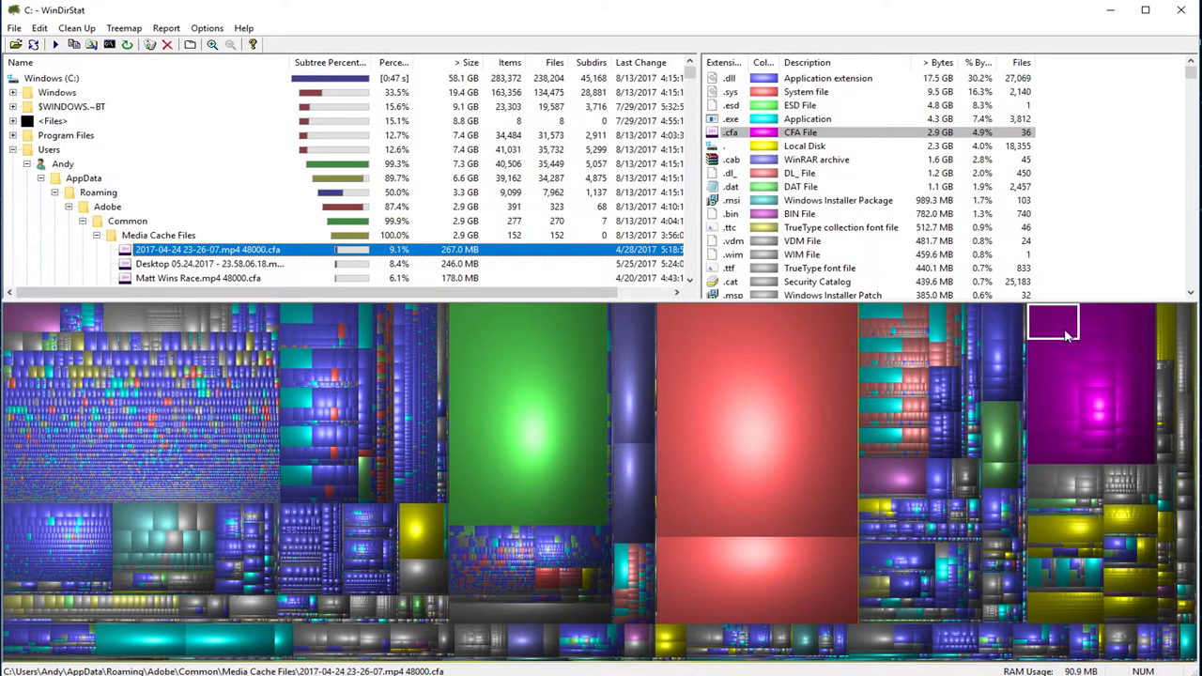
click(1100, 405)
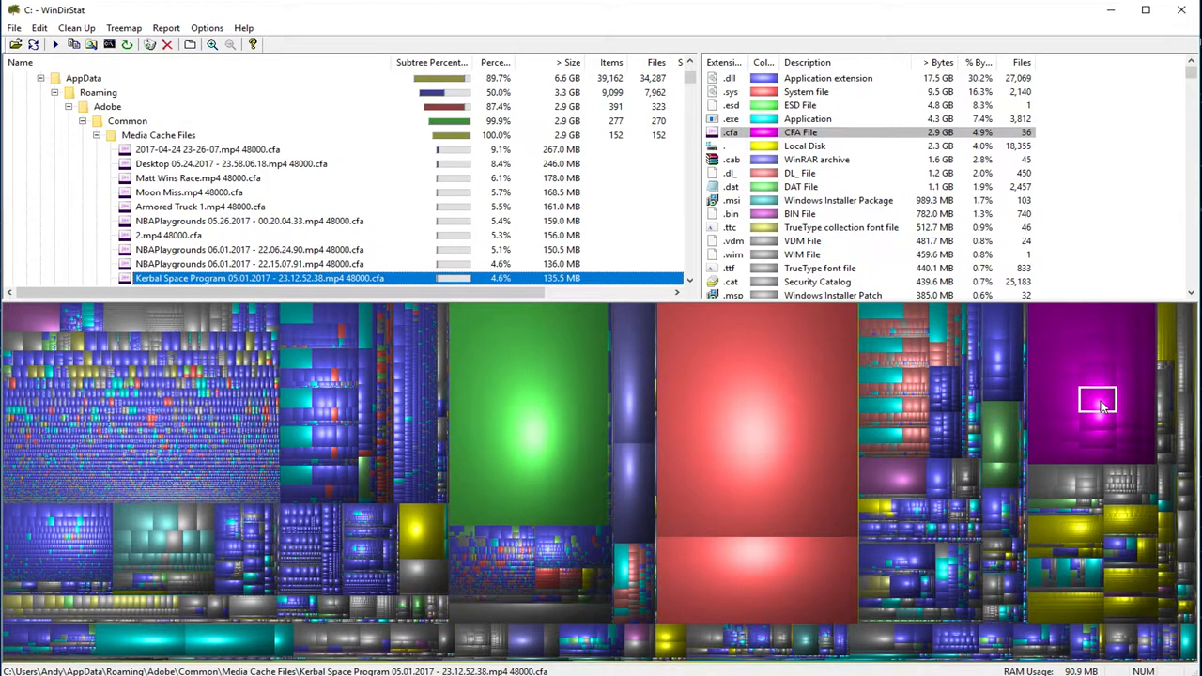
mouse_move(1101, 405)
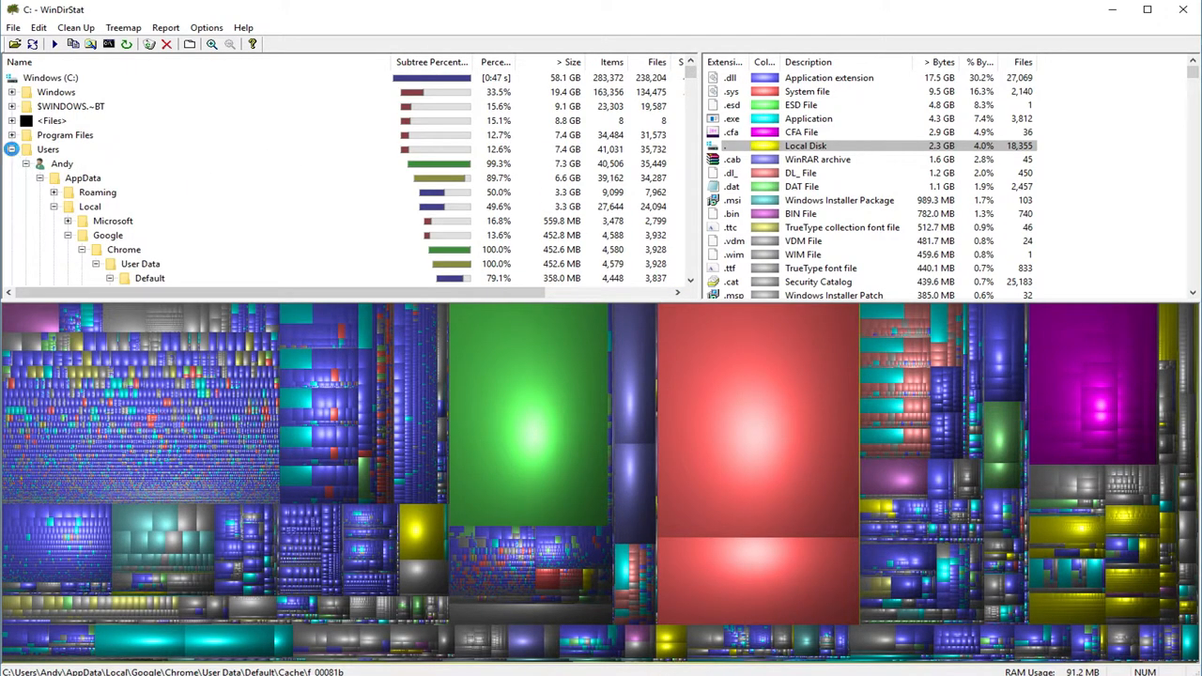
click(24, 149)
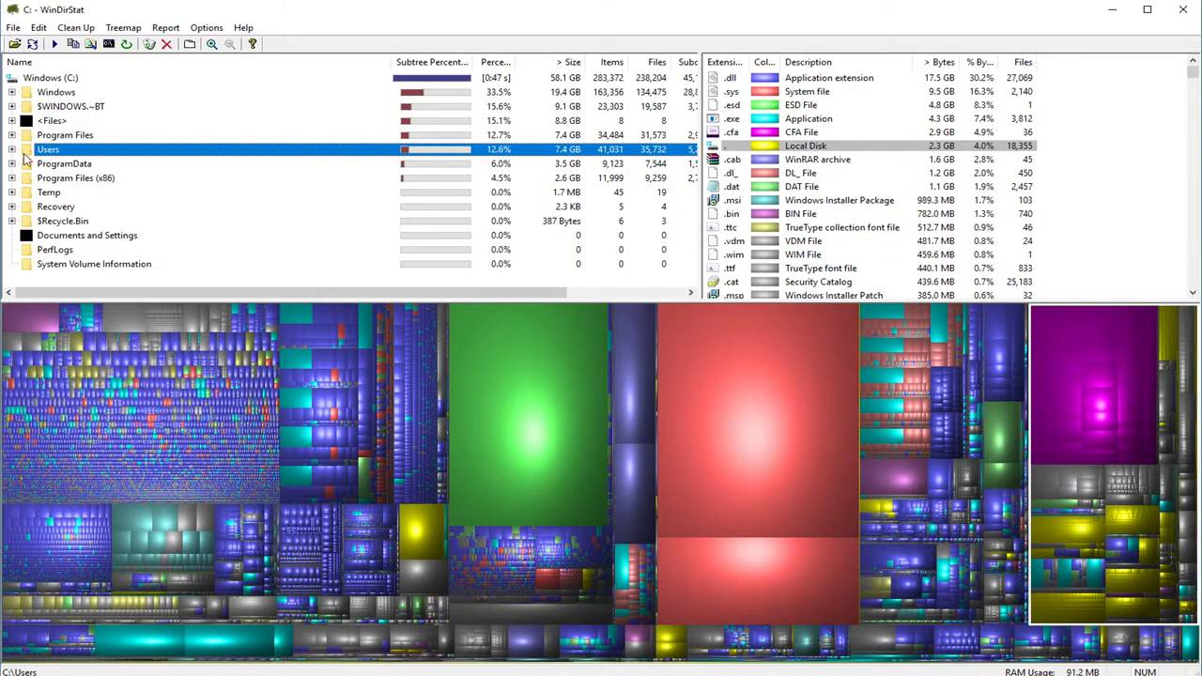